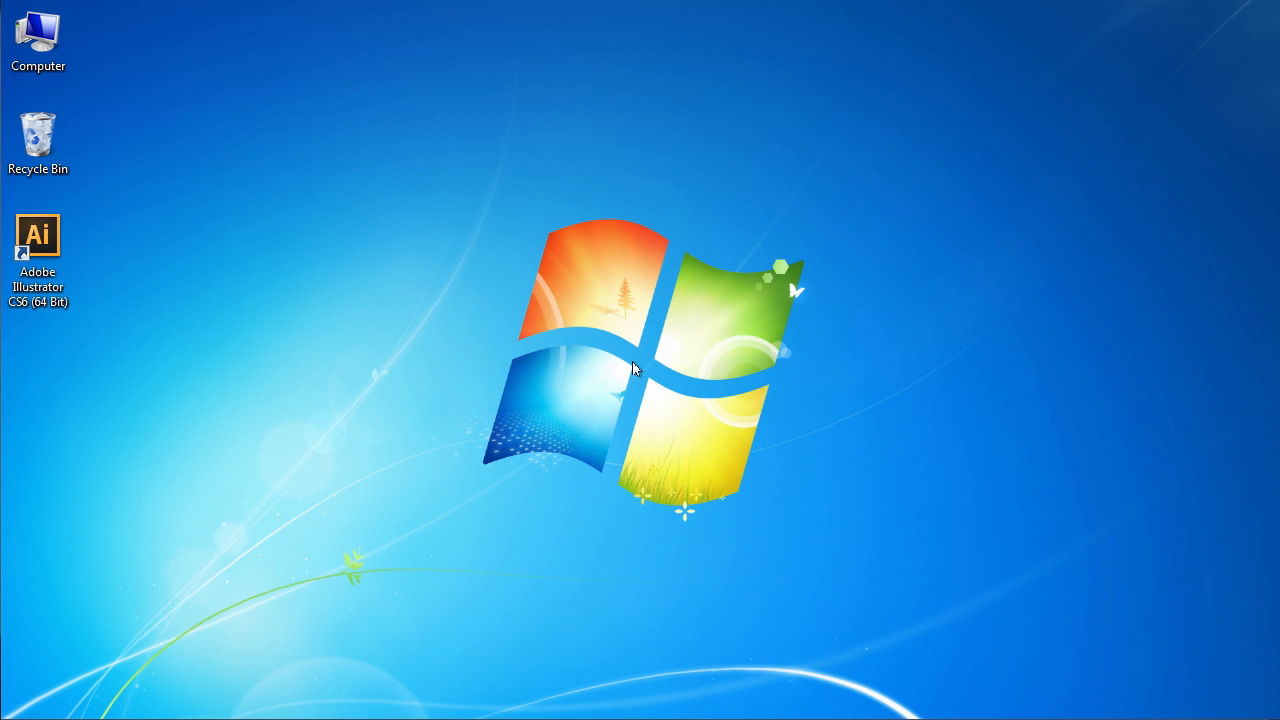
Launch Adobe Illustrator CS6 from the desktop shortcut.
double_click(38, 236)
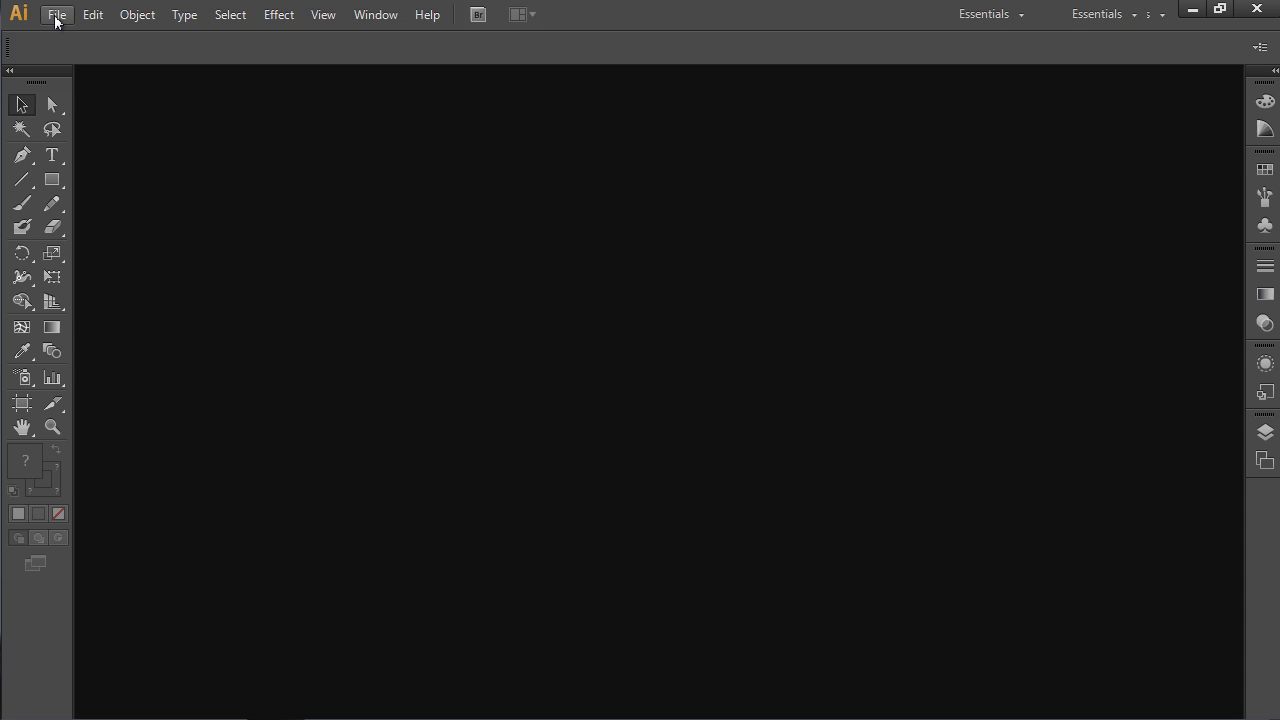
Open the photo 090041B from My Pictures via File > Open.
click(56, 14)
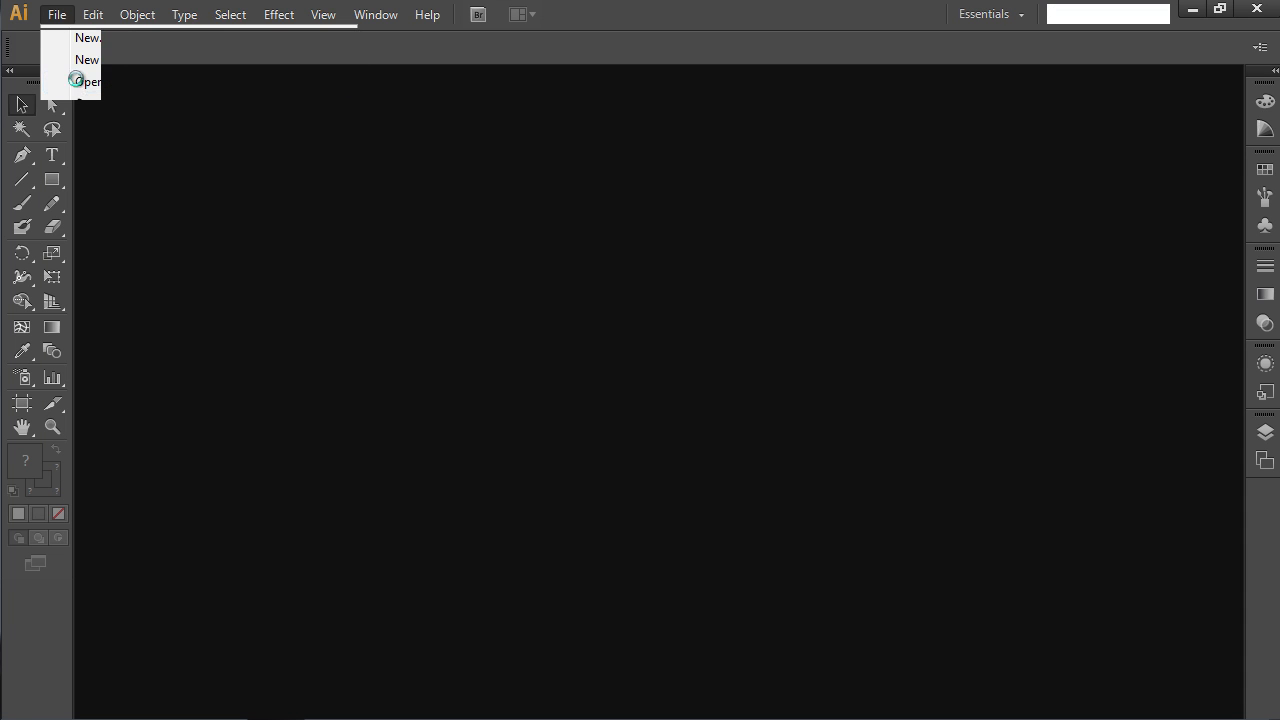
click(88, 80)
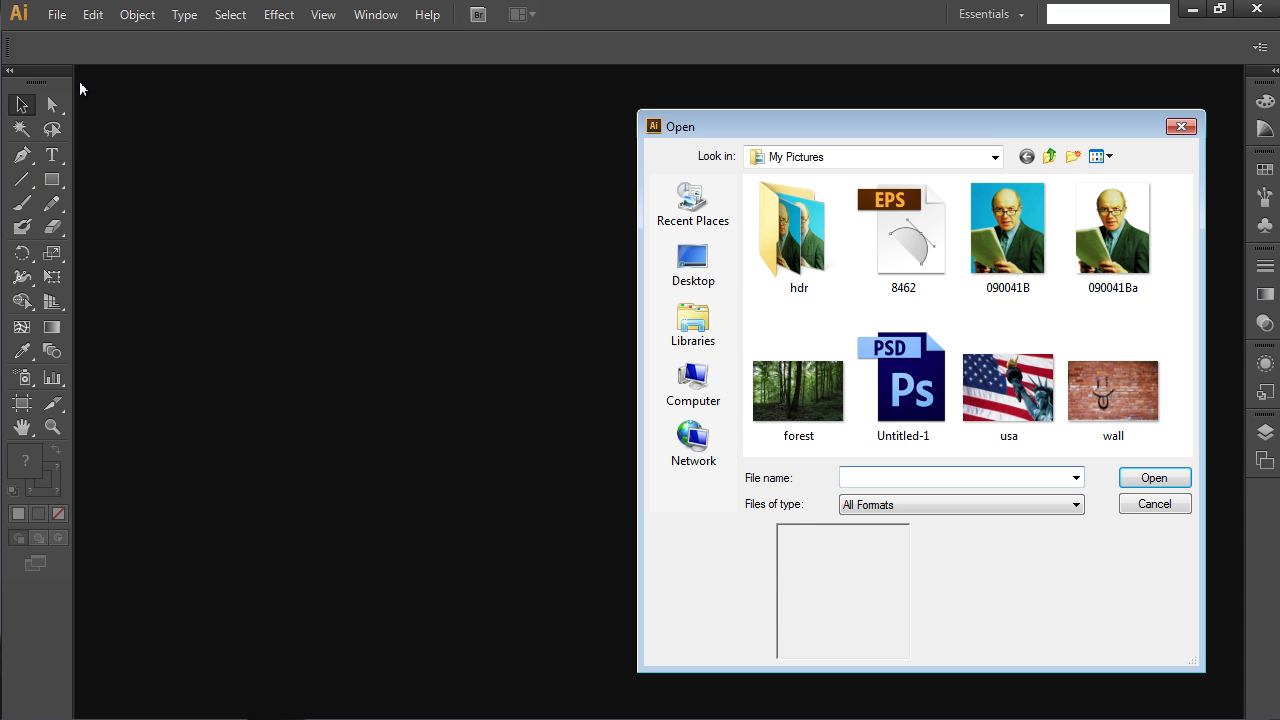
click(1008, 228)
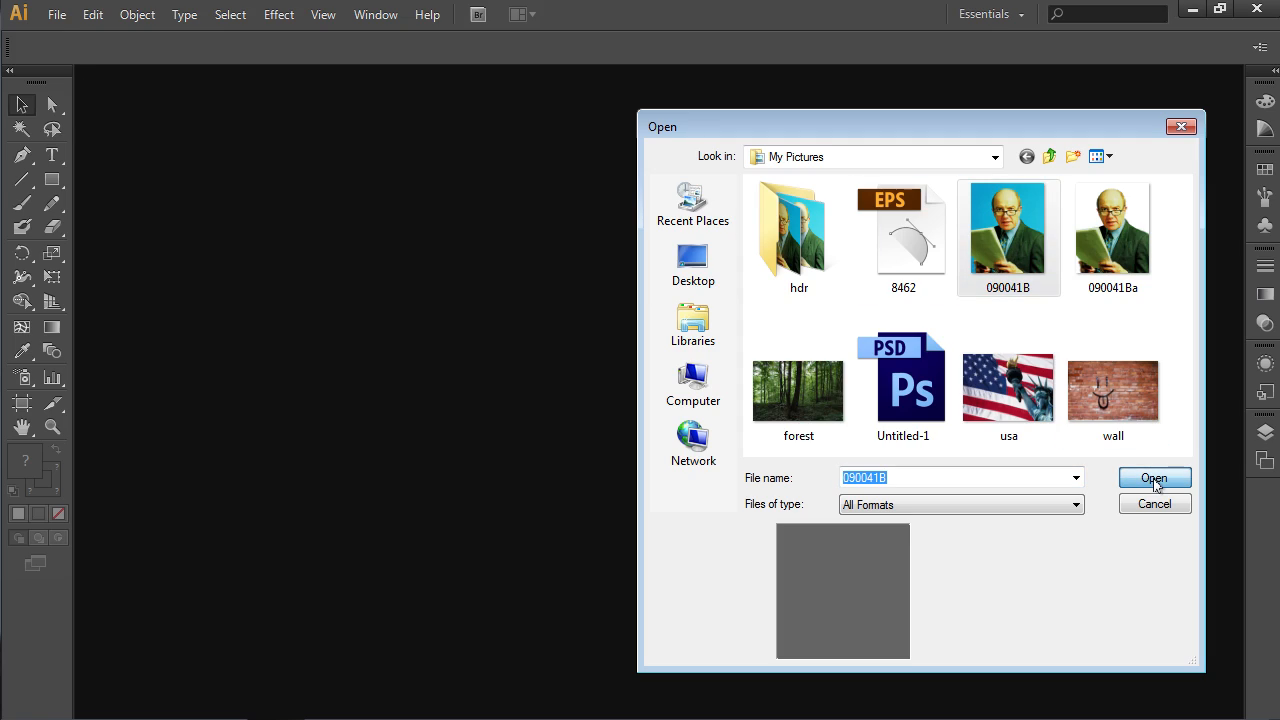
click(1154, 478)
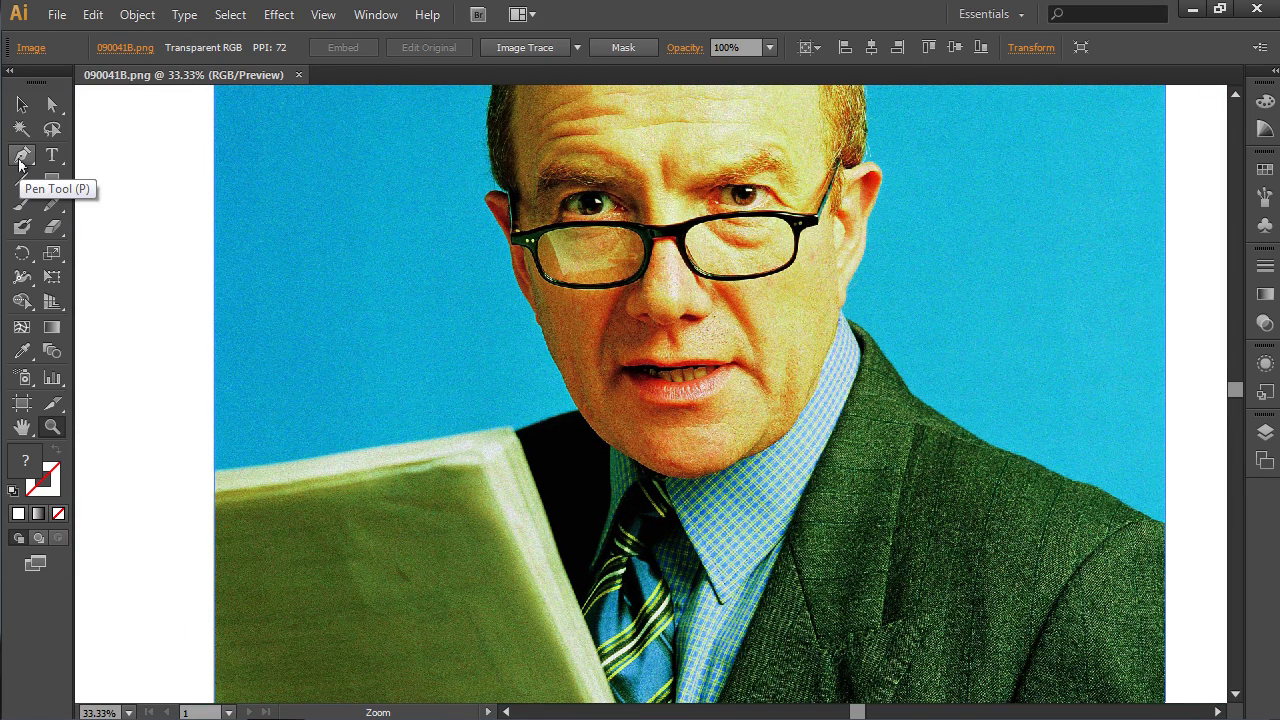
Trace a closed Pen Tool path around the man's head and shoulders.
click(20, 156)
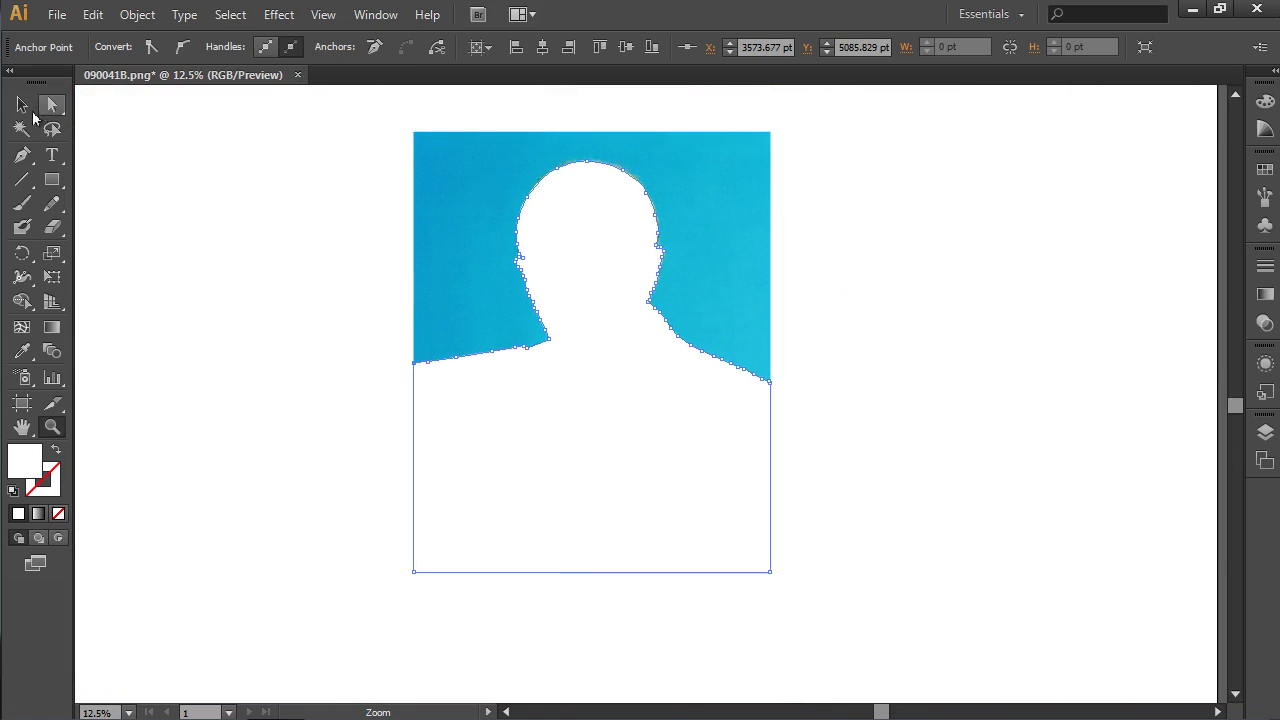
Select the traced path and the photo together with the Selection Tool.
click(20, 104)
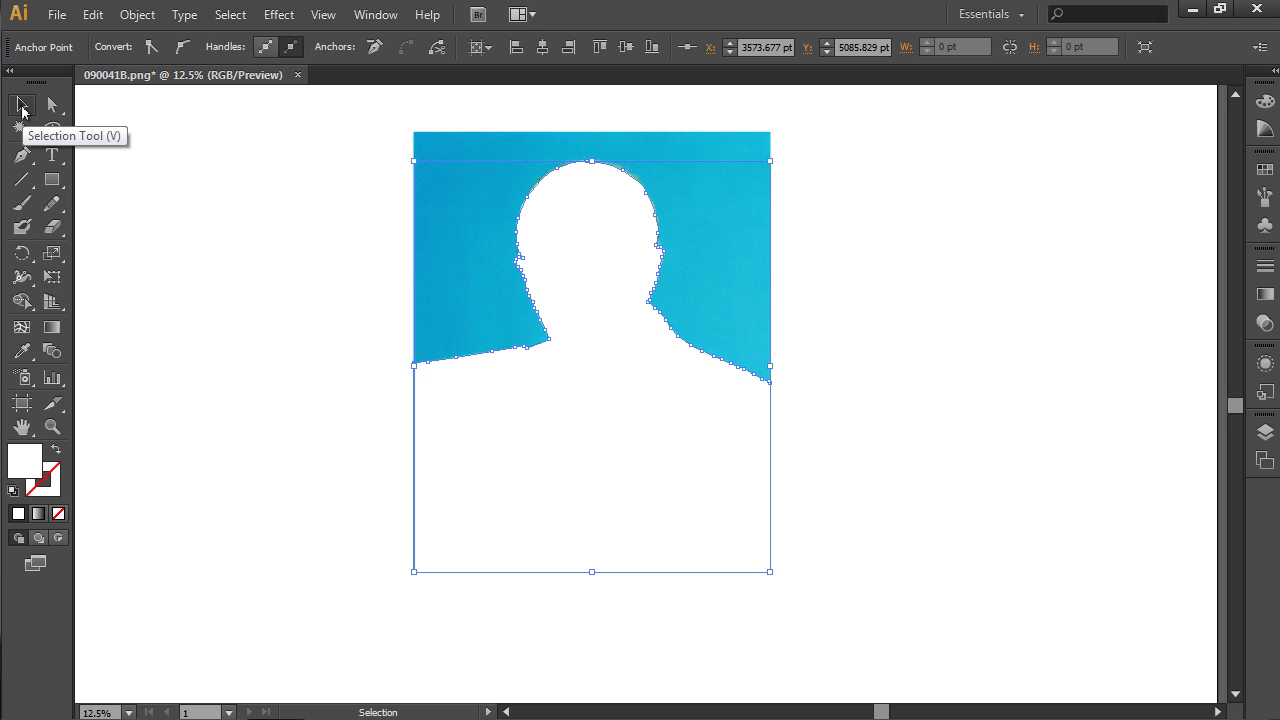
mouse_move(230, 402)
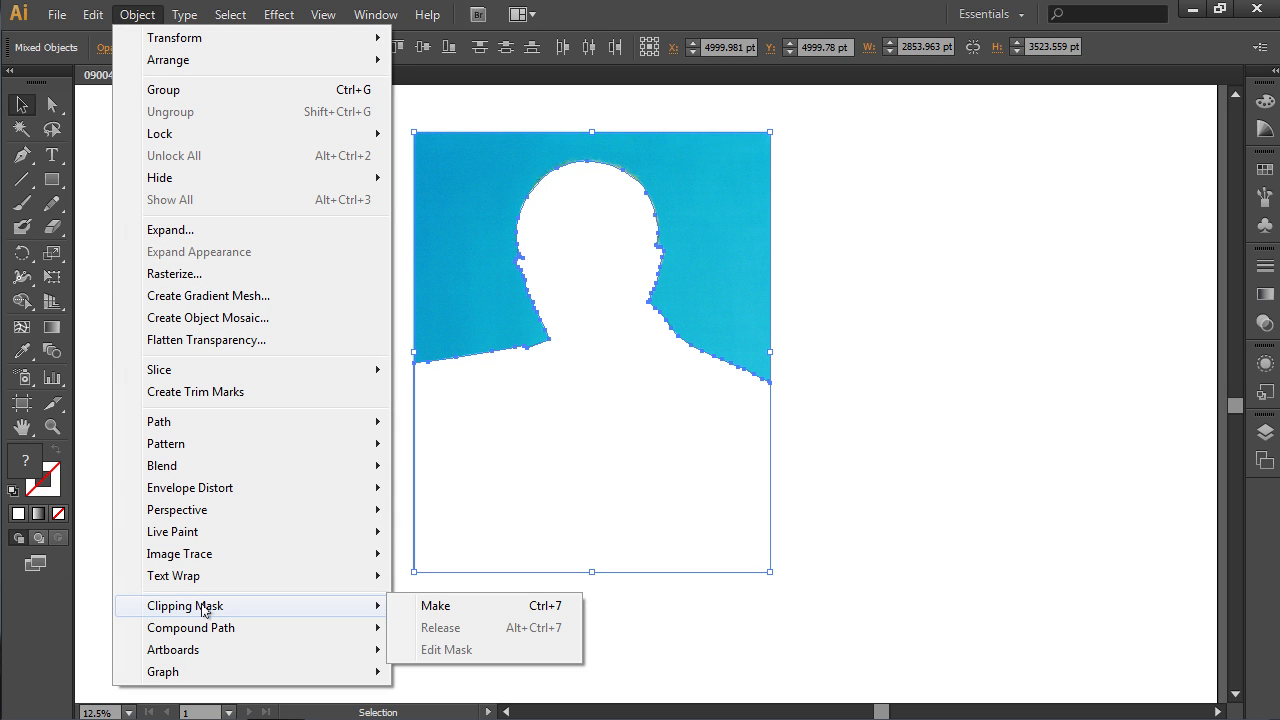
mouse_move(436, 604)
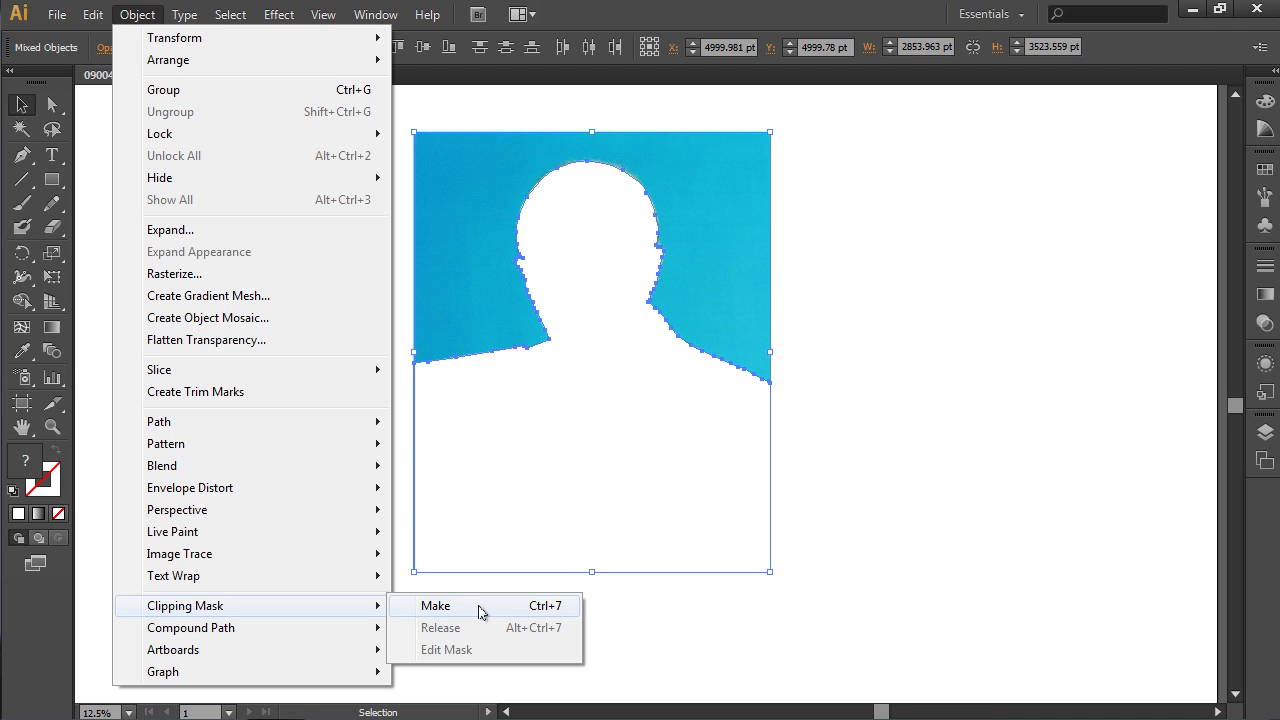
Make a clipping mask from the path and deselect to show the cut-out man.
click(436, 604)
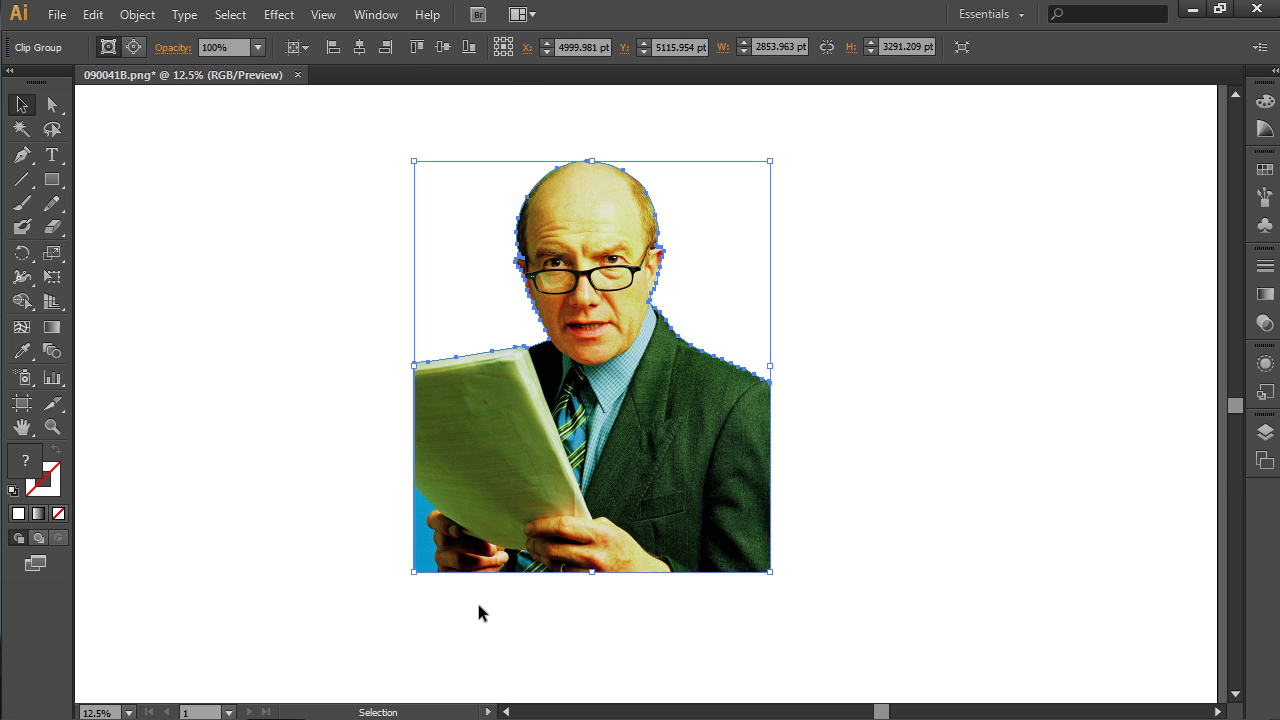
click(358, 448)
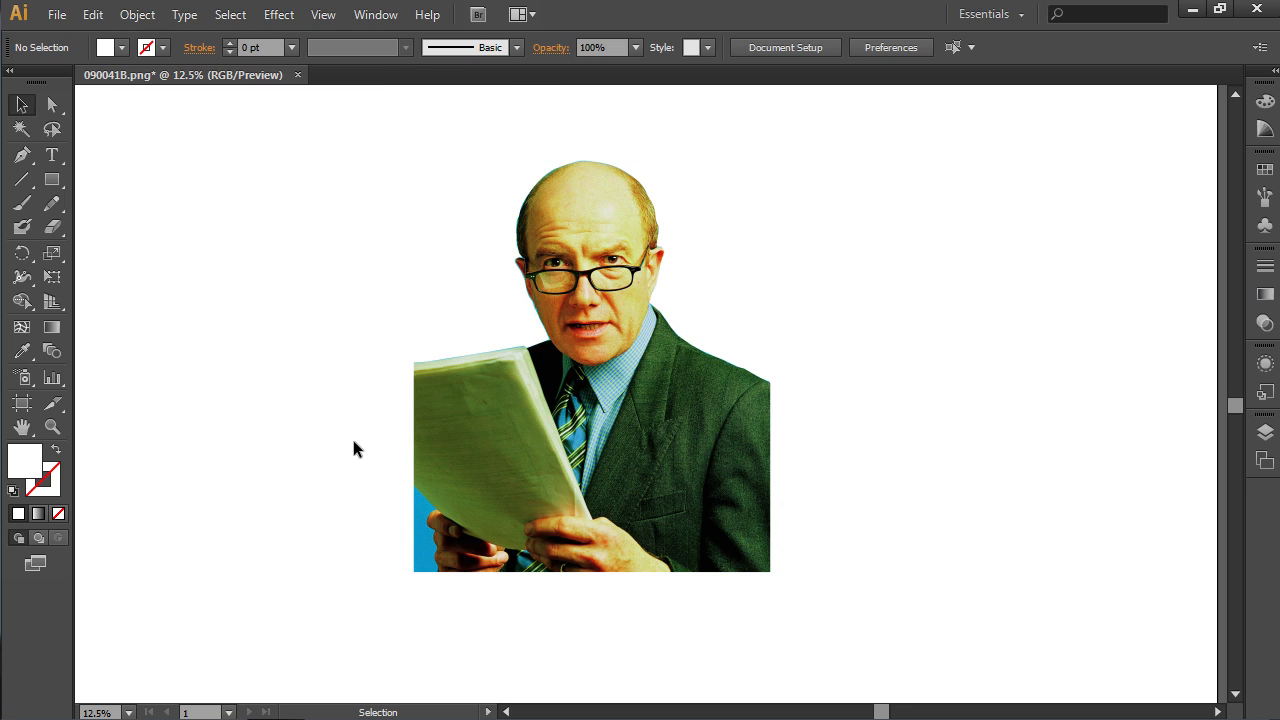